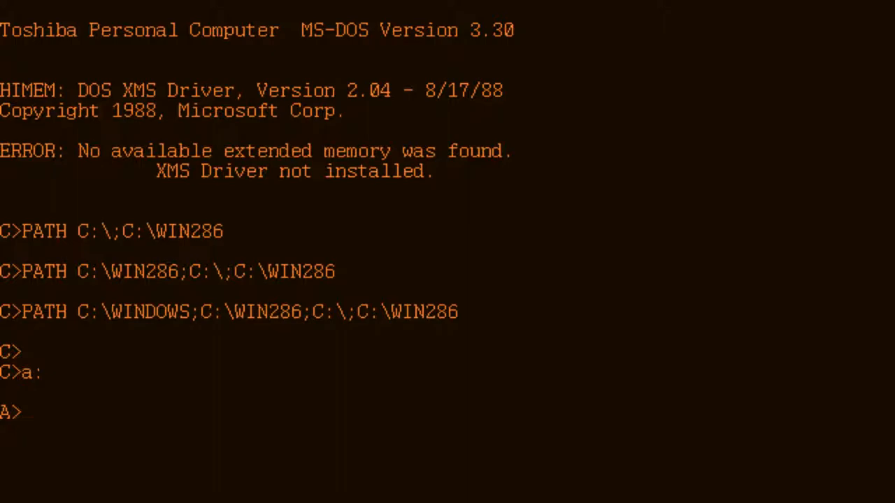
- List the floppy in drive A with dir and run setup.exe
type("dir")
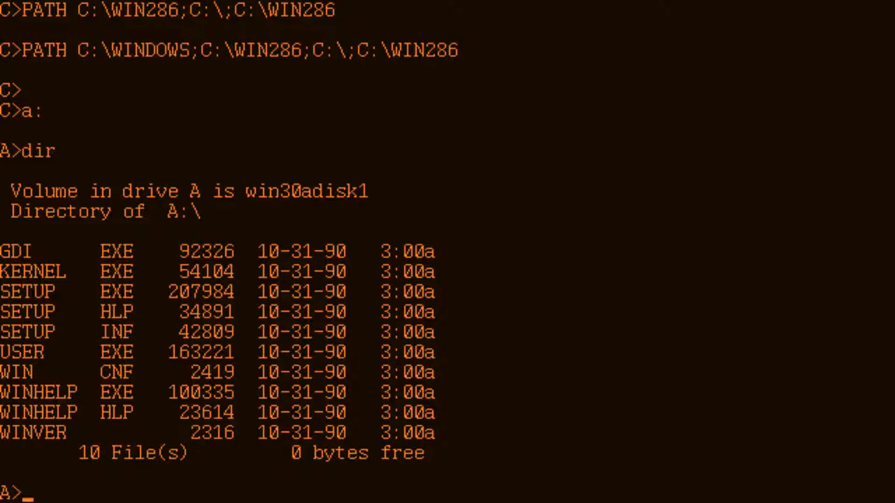
type("setup.exe")
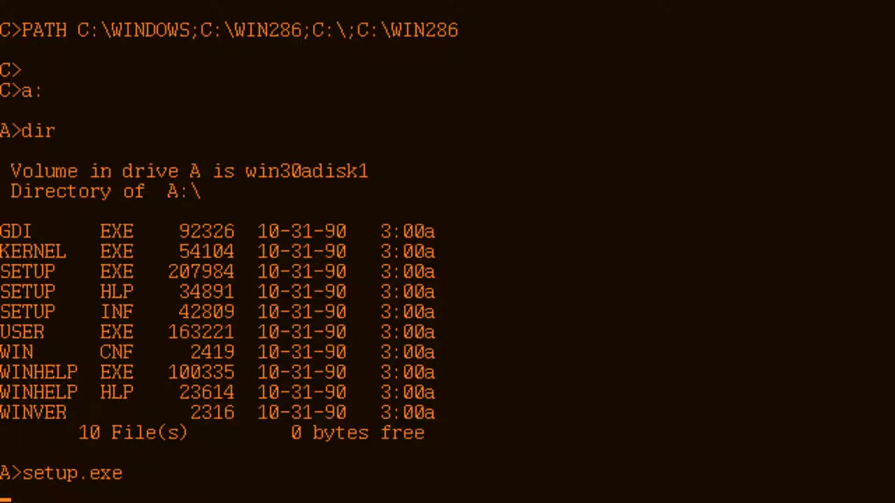
key("Return")
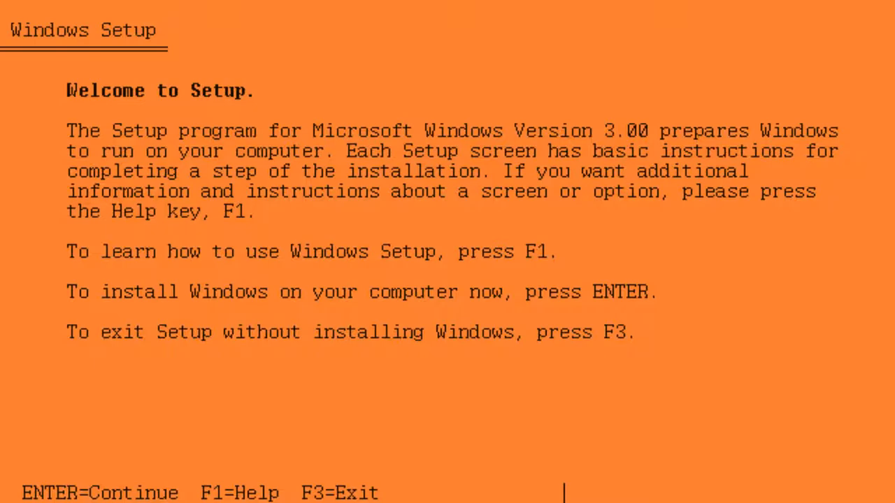
- Begin installation, upgrading the existing Windows 2.X in C:\WIN
key("Return")
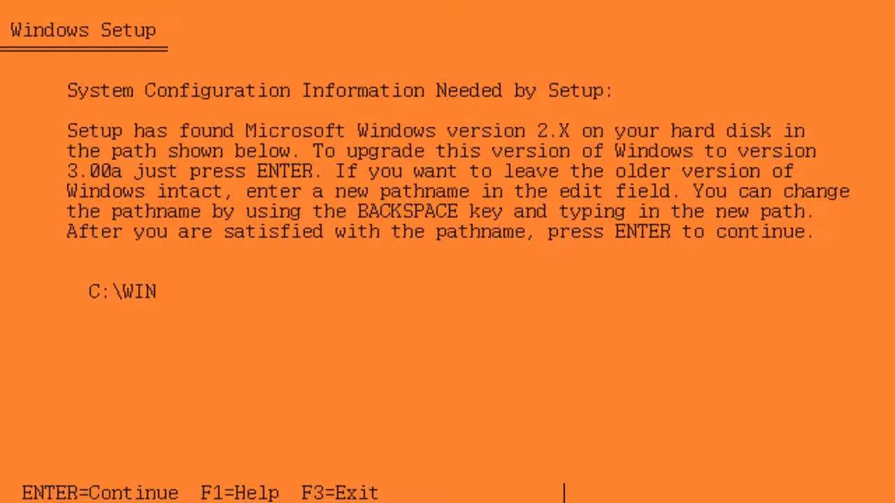
key("Return")
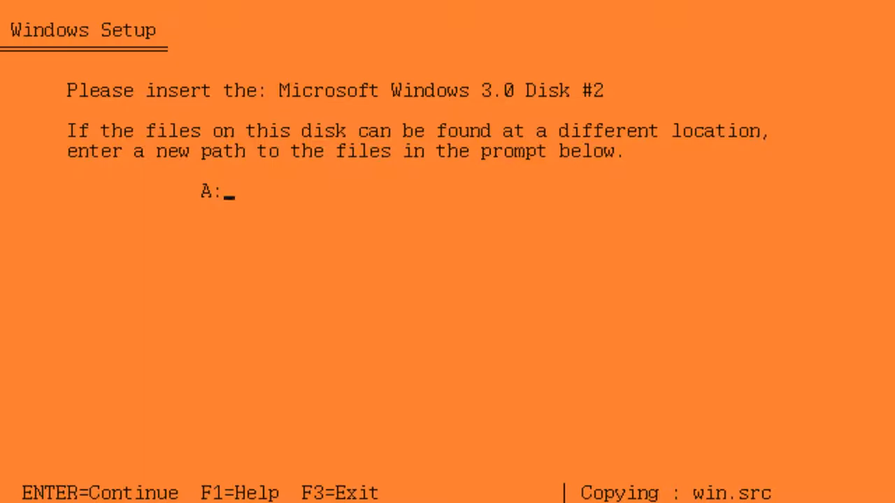
- Continue Setup from Disk #2 in drive A
key("Return")
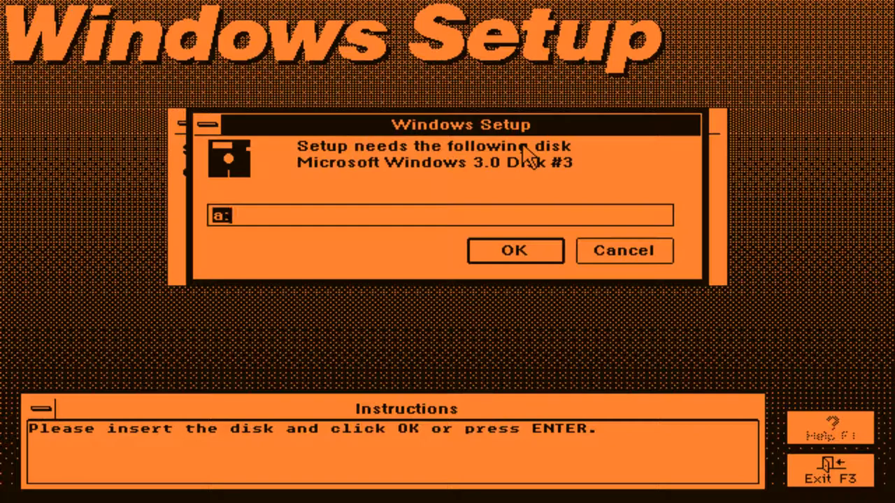
mouse_move(341, 84)
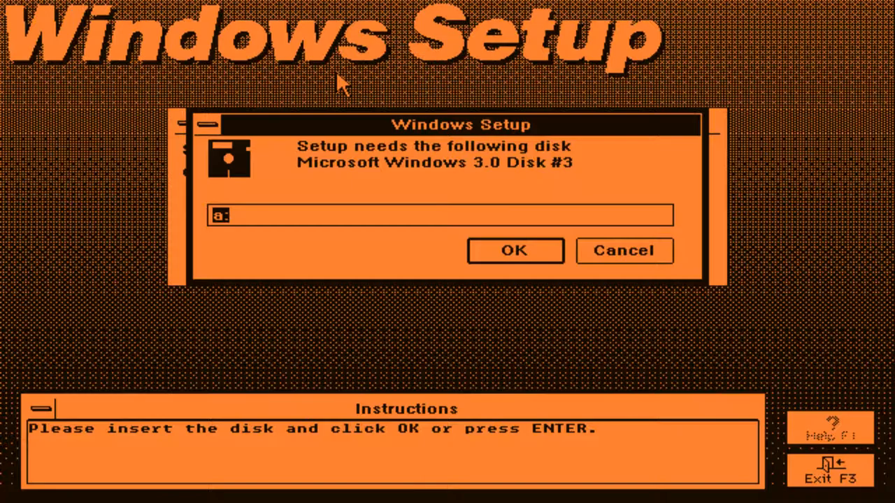
- Confirm Disk #3 is inserted so Setup keeps copying
left_click(514, 250)
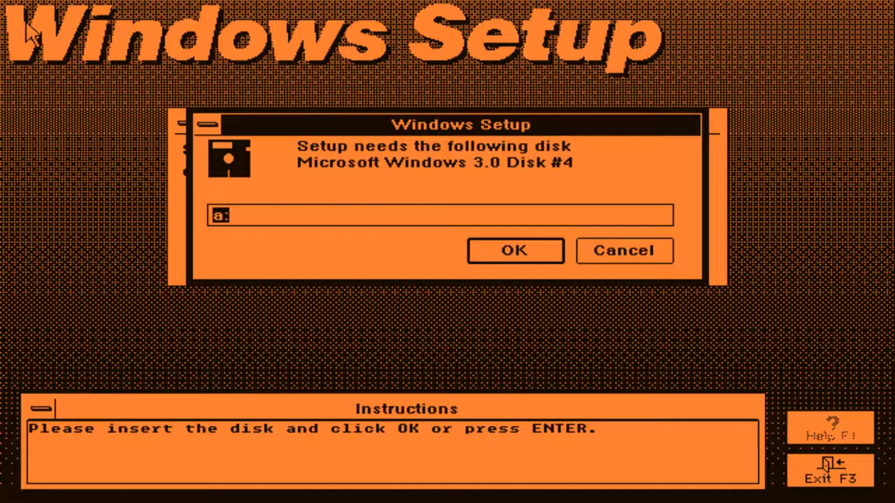
- Confirm Disk #4 is inserted so Setup keeps copying
left_click(515, 251)
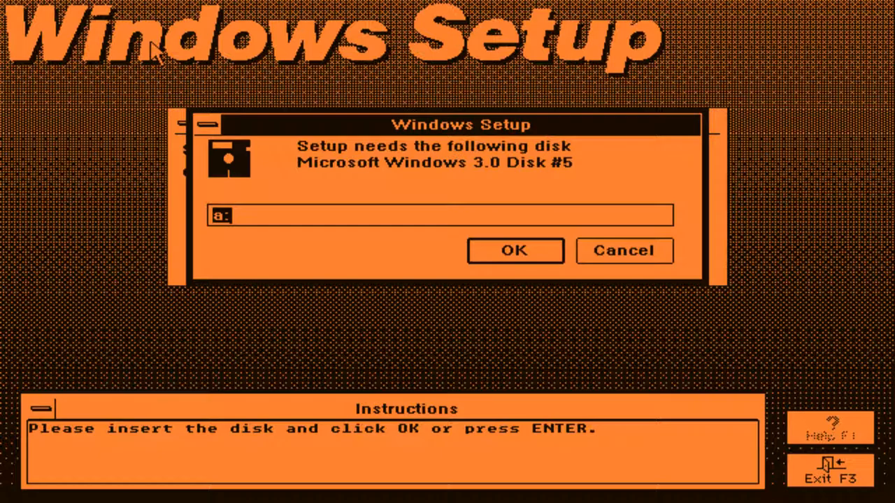
- Confirm Disk #5 is inserted so Setup keeps copying
left_click(514, 251)
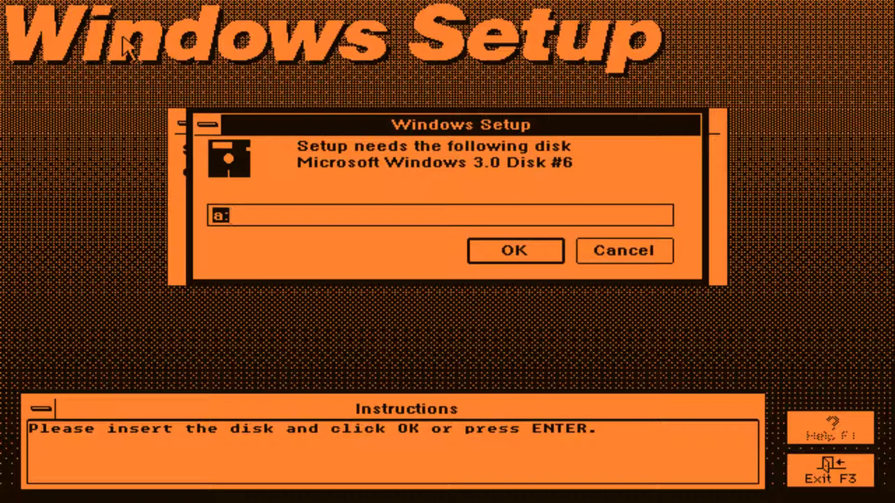
- Confirm Disk #6 is inserted so Setup keeps copying
left_click(514, 250)
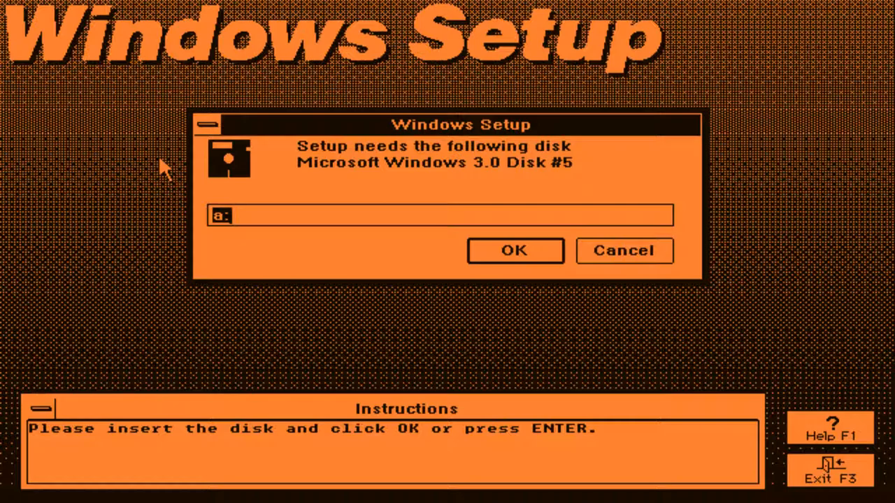
- Confirm Disk #5 is reinserted so file copying finishes
left_click(515, 250)
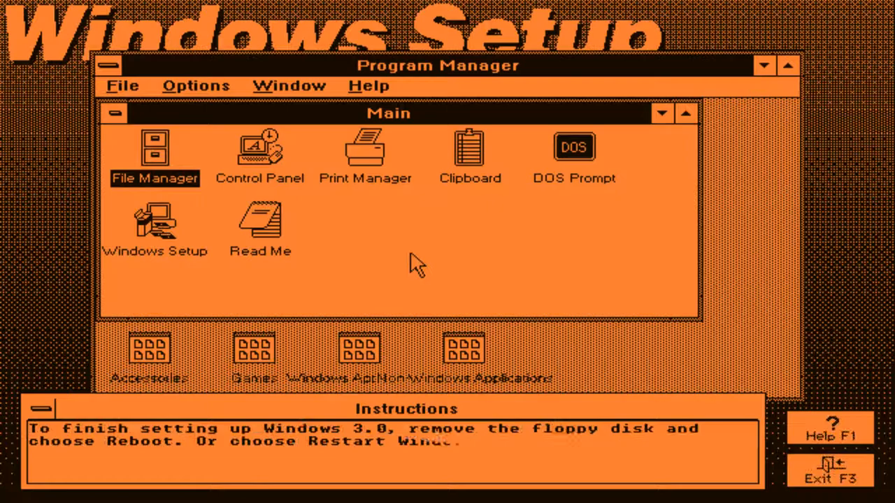
- Exit Windows Setup and reboot the computer
left_click(830, 470)
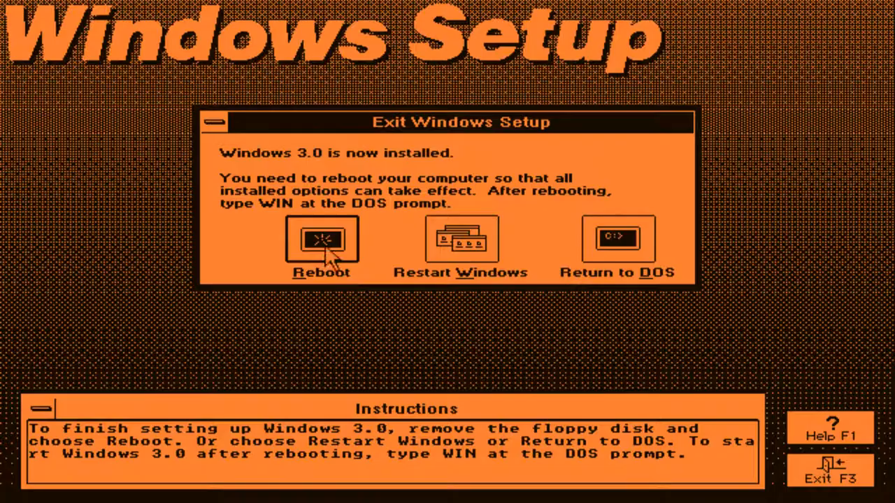
left_click(618, 248)
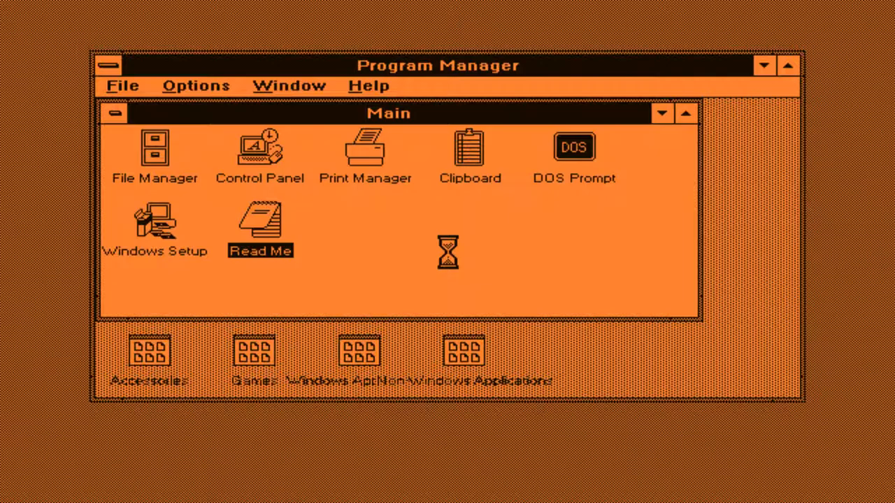
- Open the Read Me item in the Main group to view README.TXT
double_click(260, 219)
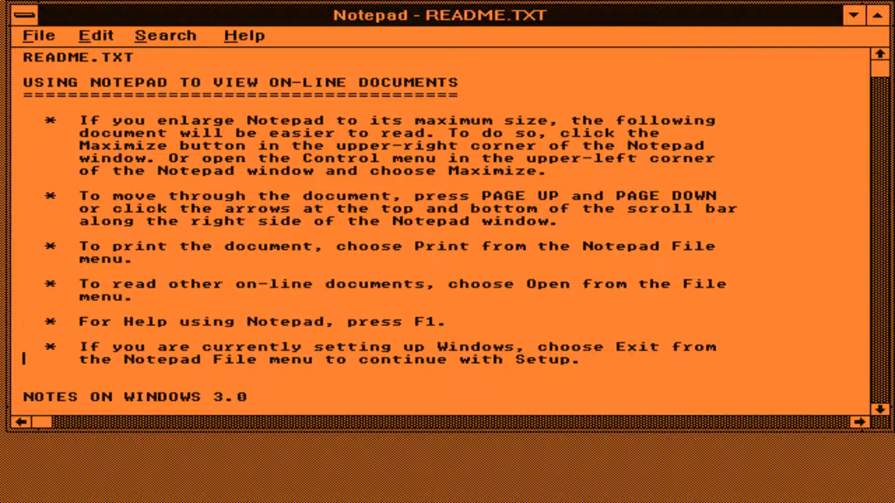
- Scroll down through the README.TXT notes in Notepad
scroll("down", 3)
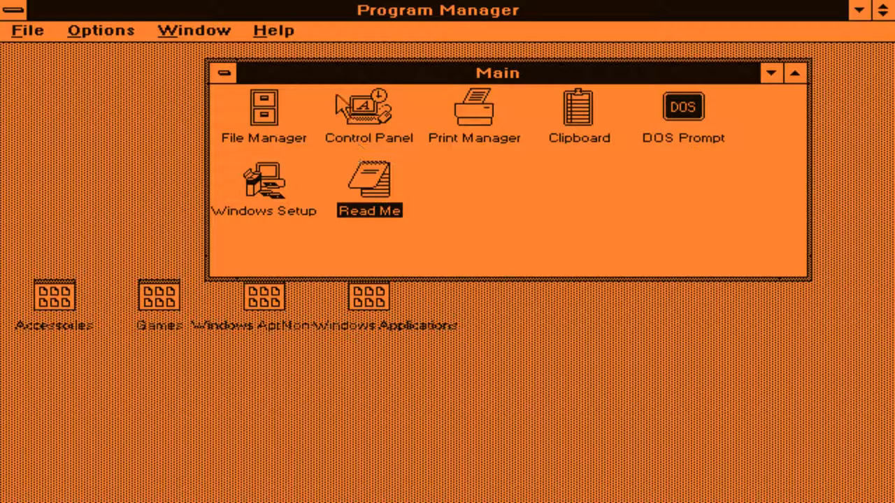
- Launch Control Panel from Program Manager's Main group
double_click(368, 112)
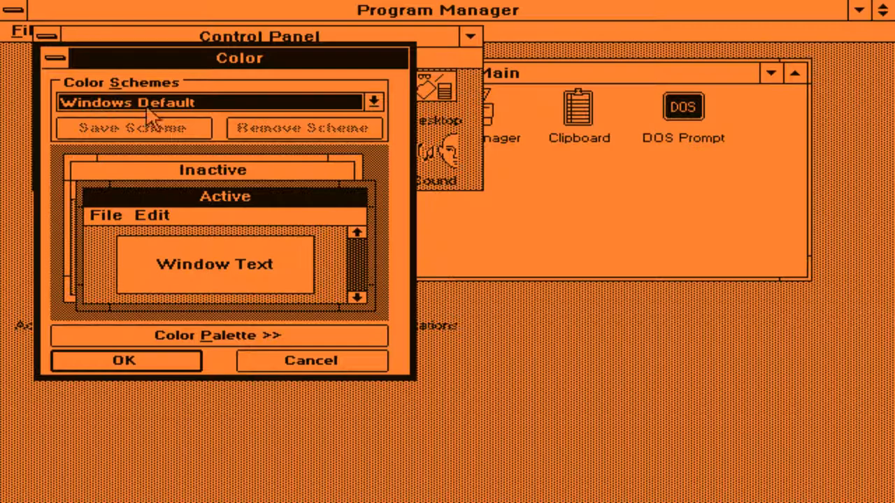
- Expand the colour palette and try two basic shades on the Active Title Bar
left_click(217, 335)
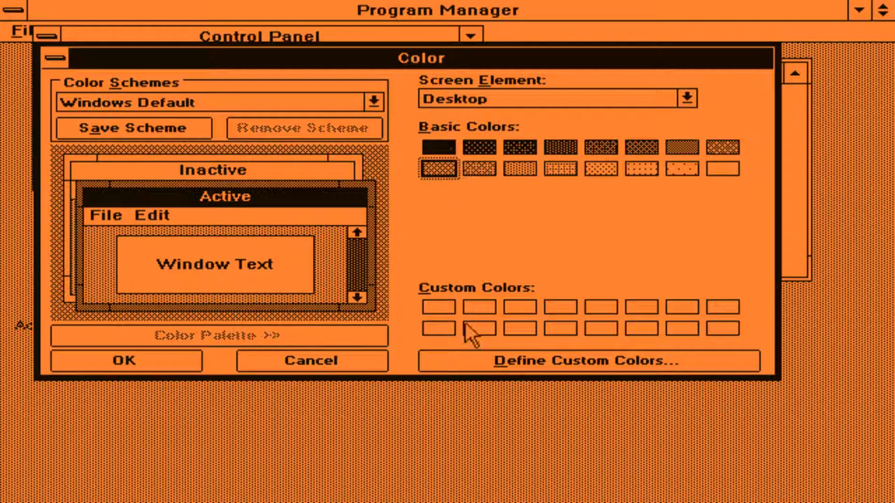
left_click(687, 98)
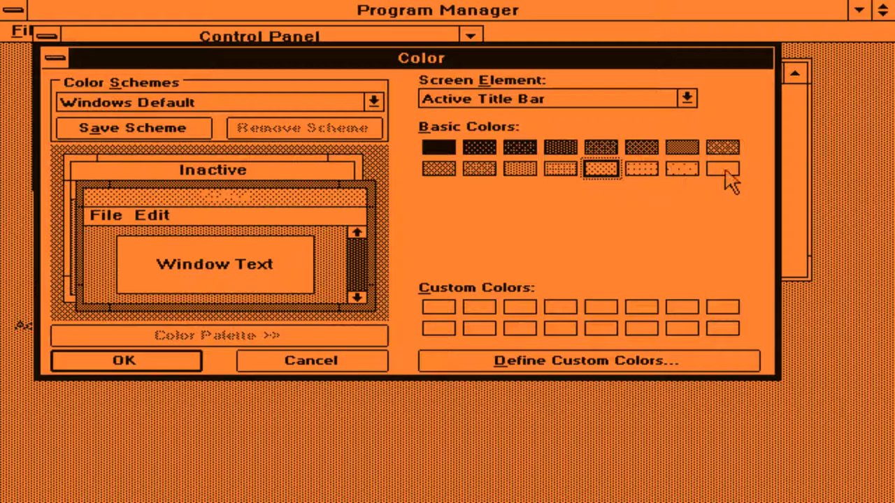
left_click(311, 361)
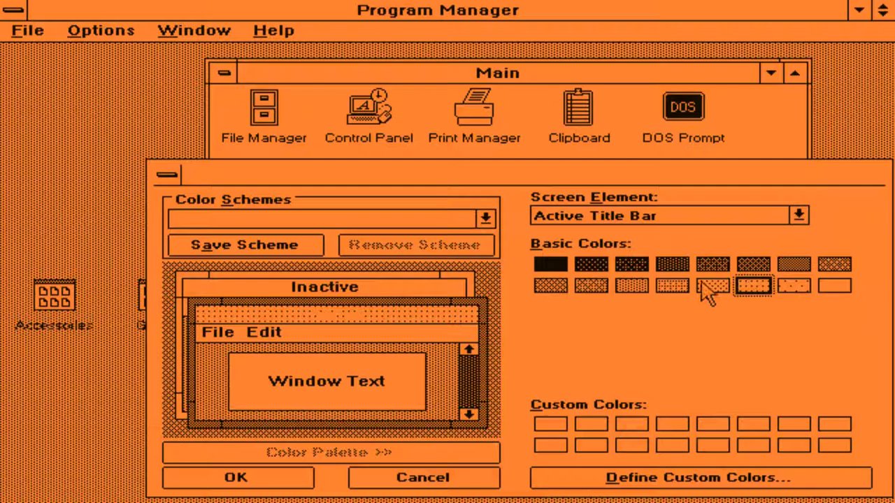
left_click(794, 264)
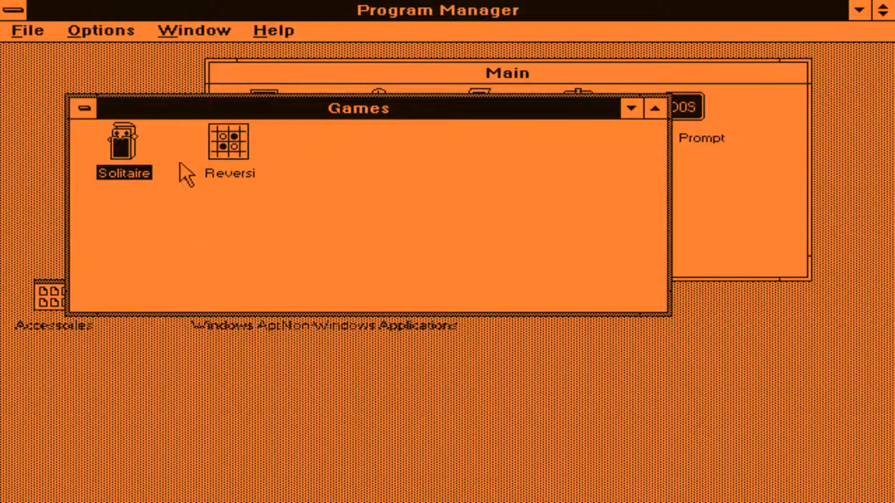
- Close the Games group window using its control-menu box
double_click(124, 144)
type("hello worl")
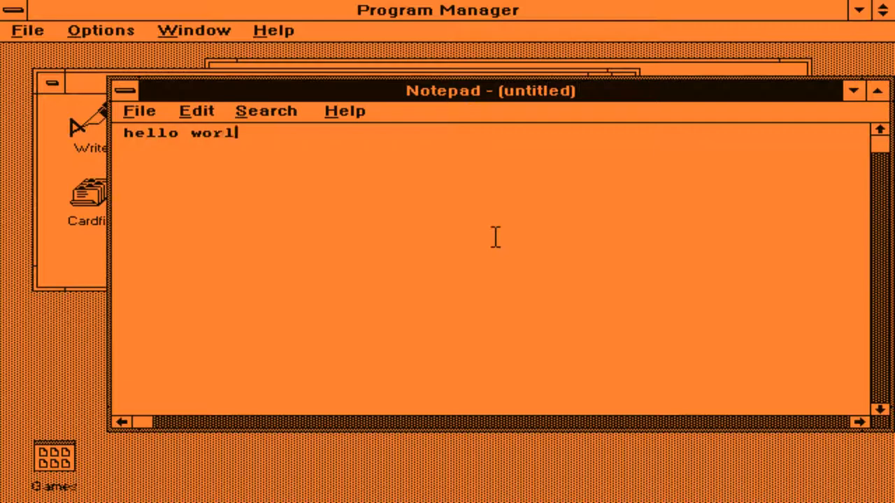
- Finish typing the note, then cancel the Save As dialog
type("d")
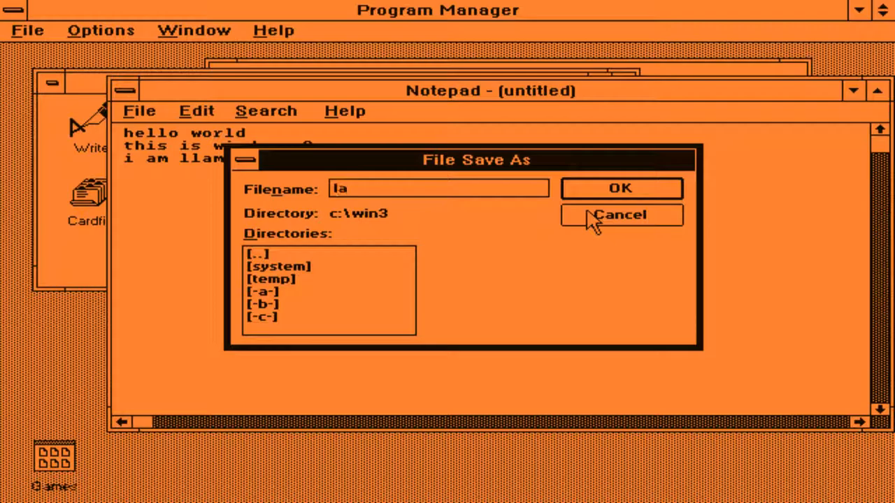
left_click(621, 215)
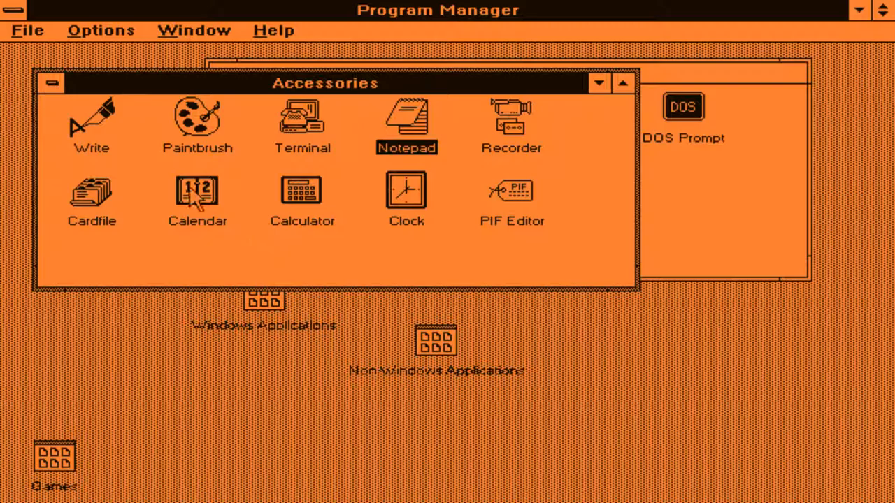
- In Write, type 'Hello universe! My name is Edgar Allan Poe' and open Edit
double_click(92, 122)
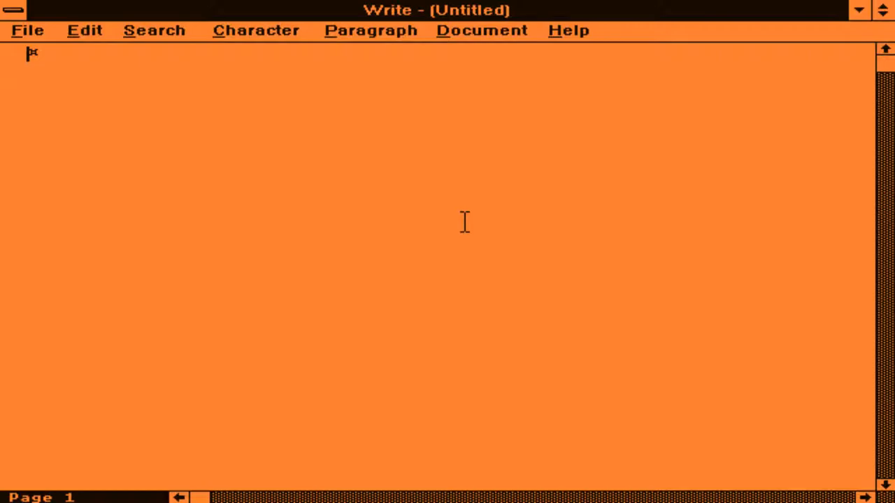
type("Hello universe")
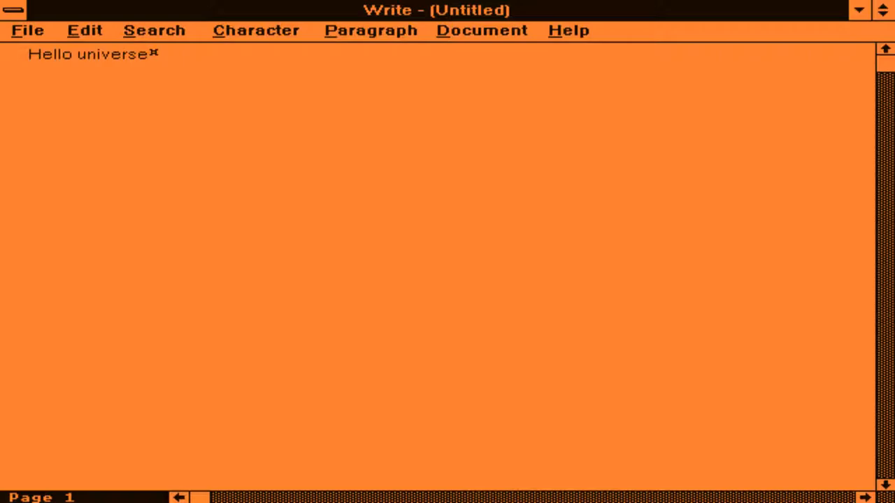
type("! My name is Edgar Allam")
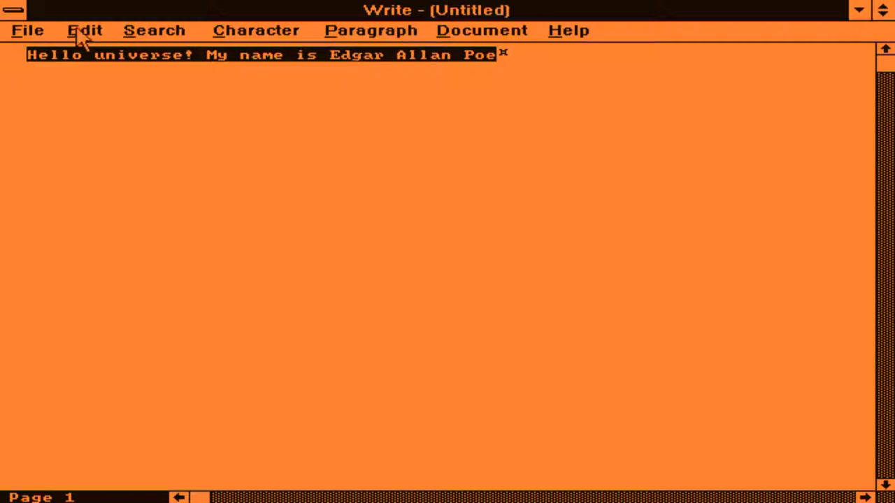
left_click(255, 30)
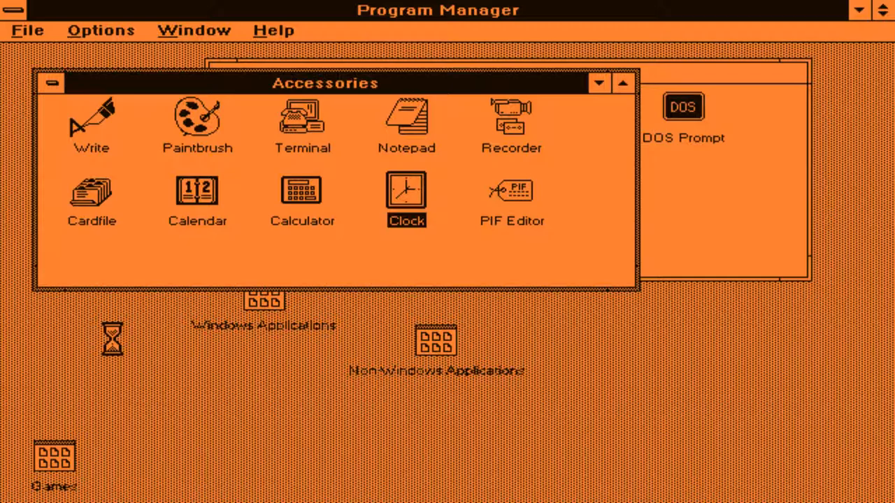
- Launch Calendar from the Accessories group
double_click(406, 190)
type("eat")
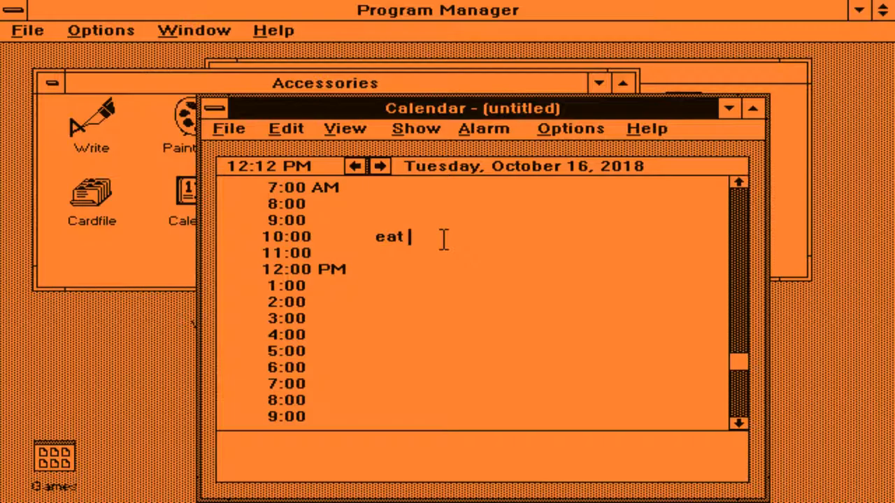
- Complete the 'eat food' and 'buy a monitor' entries, then begin exiting Calendar
type("food")
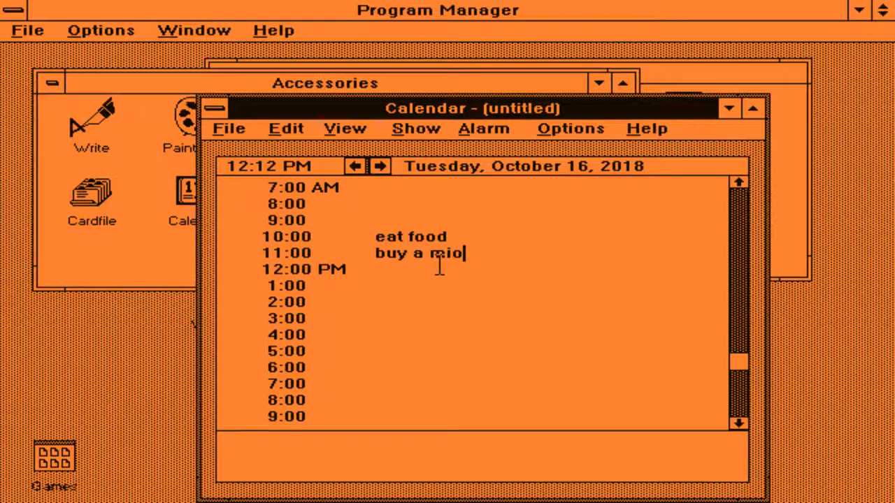
type("nitor")
left_click(550, 270)
type("idk")
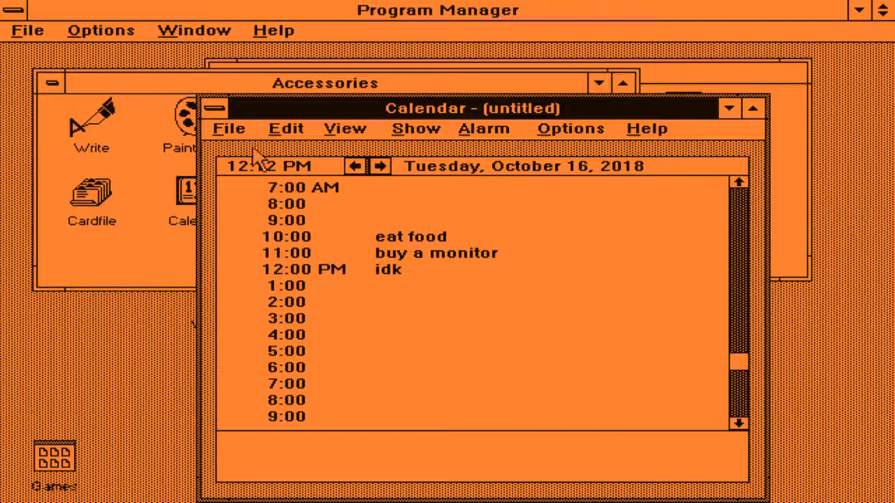
left_click(228, 128)
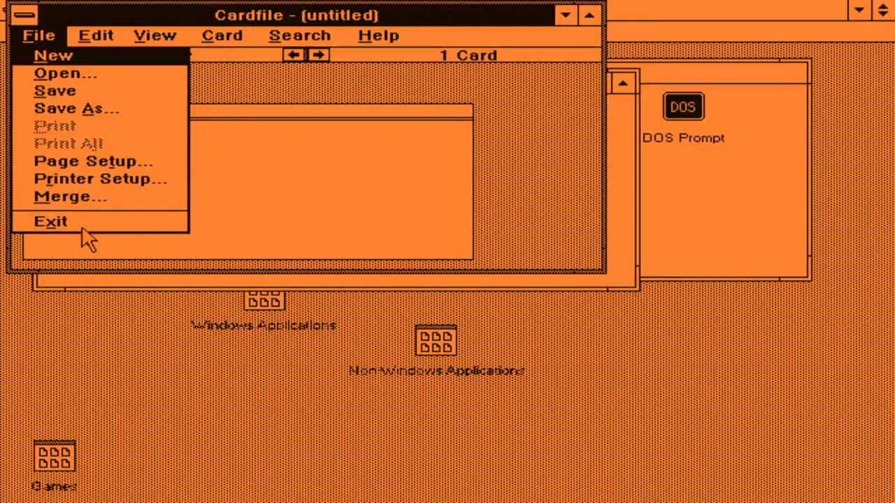
- Exit Cardfile from its File menu
left_click(50, 221)
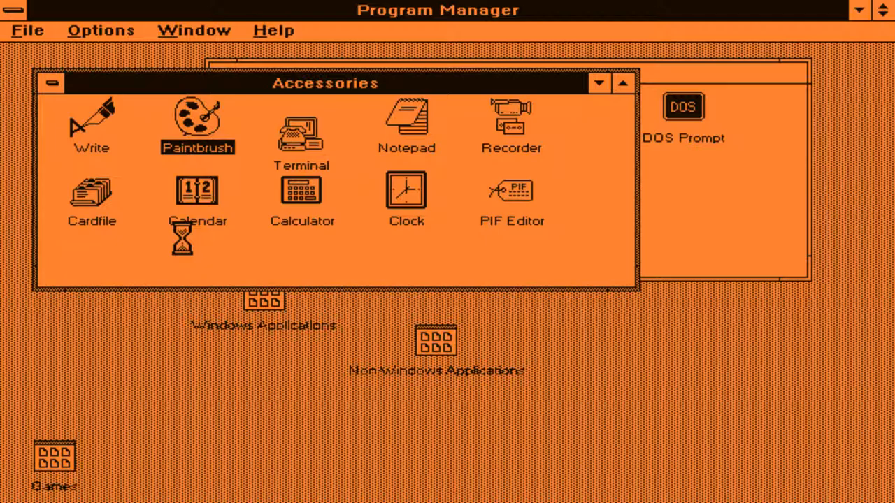
- Launch Paintbrush and draw a freehand brush stroke on the canvas
double_click(197, 123)
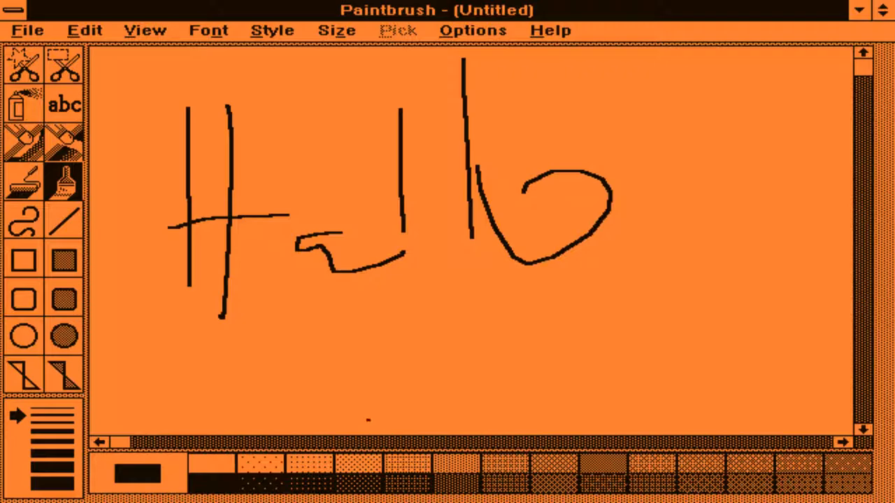
left_click_drag(517, 266, 510, 391)
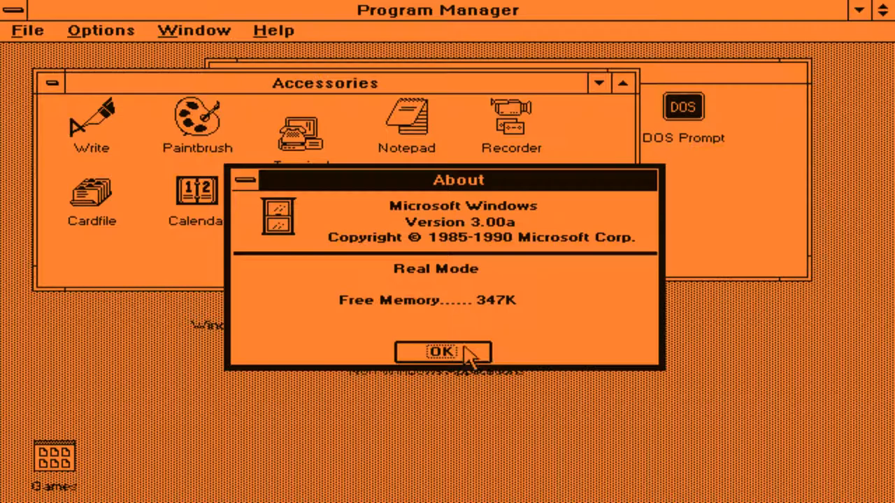
mouse_move(416, 262)
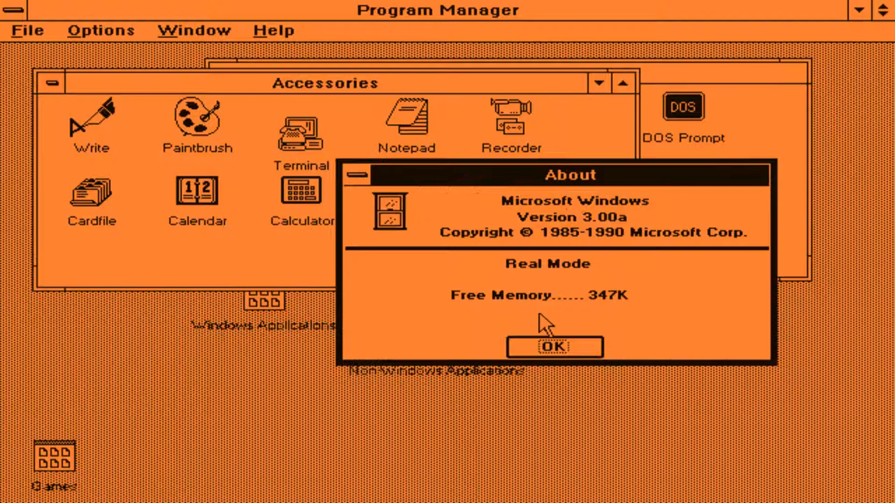
- Dismiss the About Program Manager box showing version 3.00a, Real Mode, 347K free
left_click(553, 348)
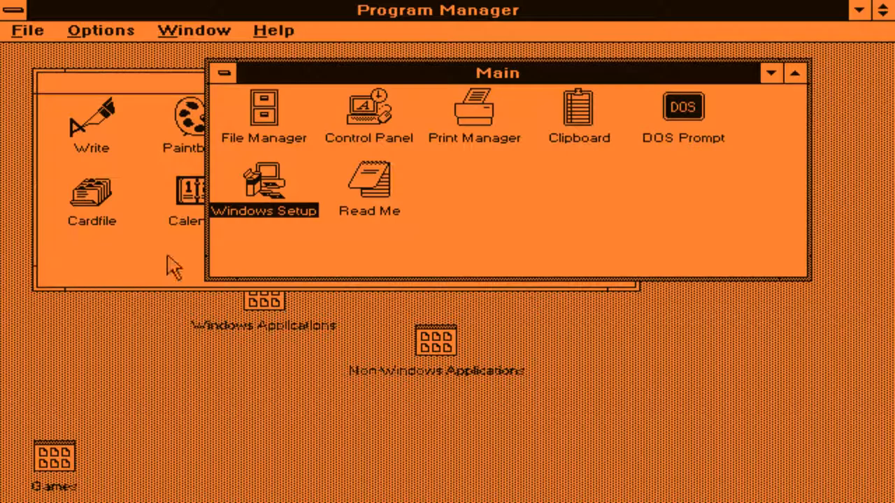
- Launch File Manager from Main and list the C:\WINDOWS folder contents
double_click(263, 112)
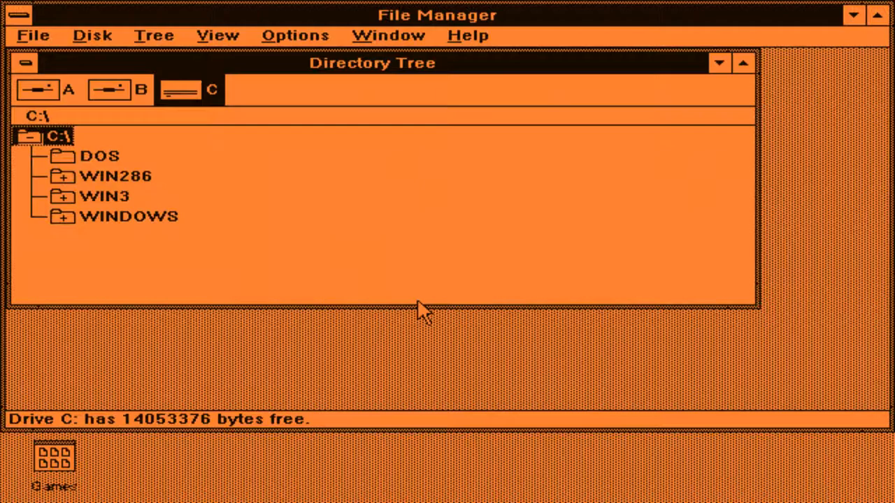
double_click(130, 216)
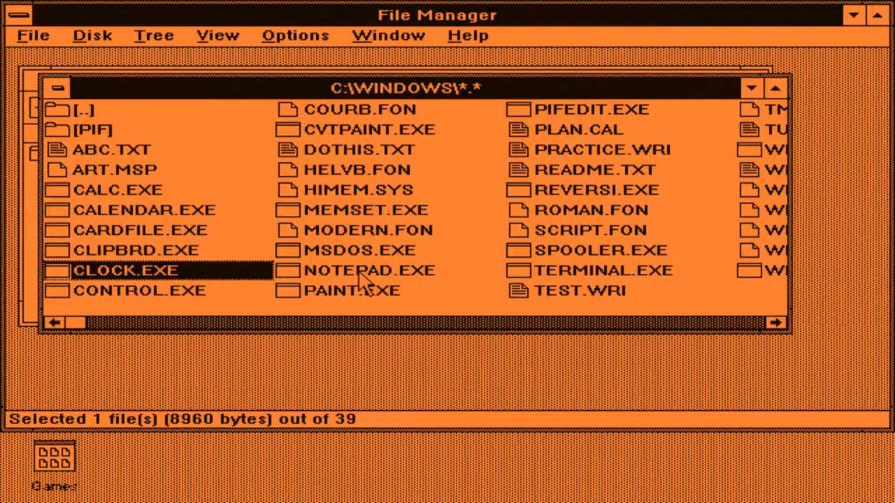
- Open the DOTHIS.TXT priority list in Notepad, then exit Notepad
left_click(162, 135)
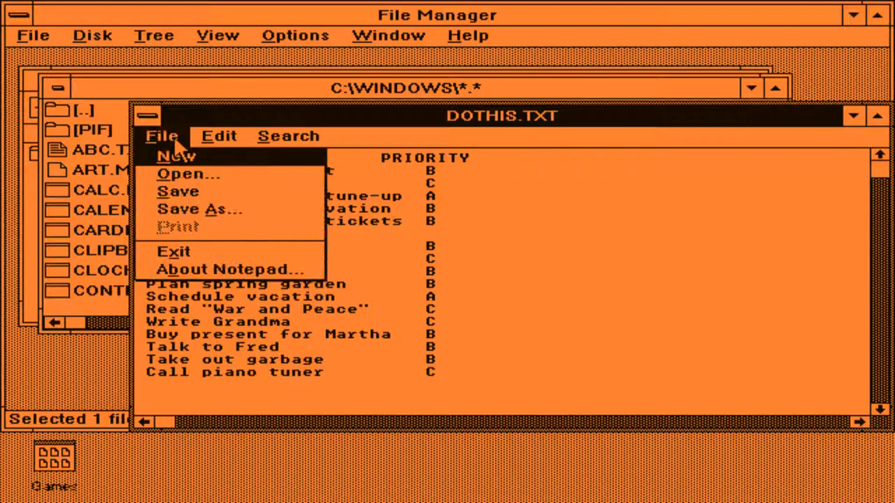
left_click(172, 252)
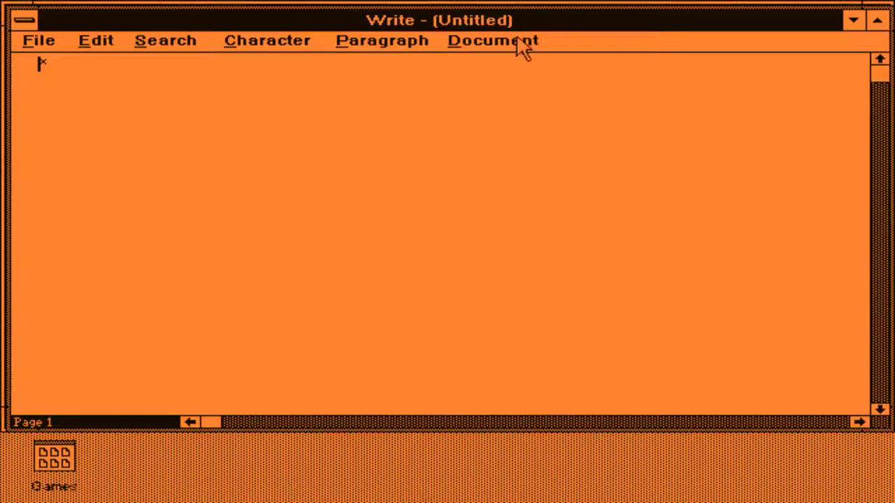
- Close the blank Write document and quit File Manager with Save Settings kept
left_click(37, 39)
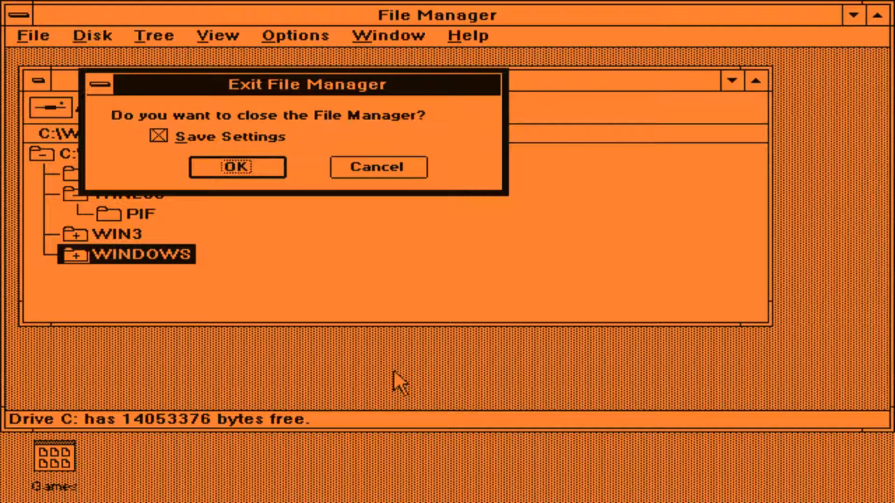
left_click(237, 167)
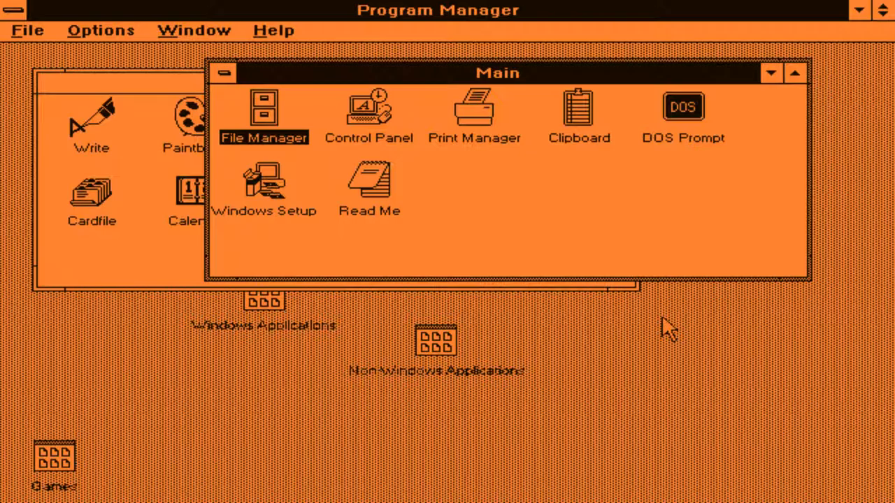